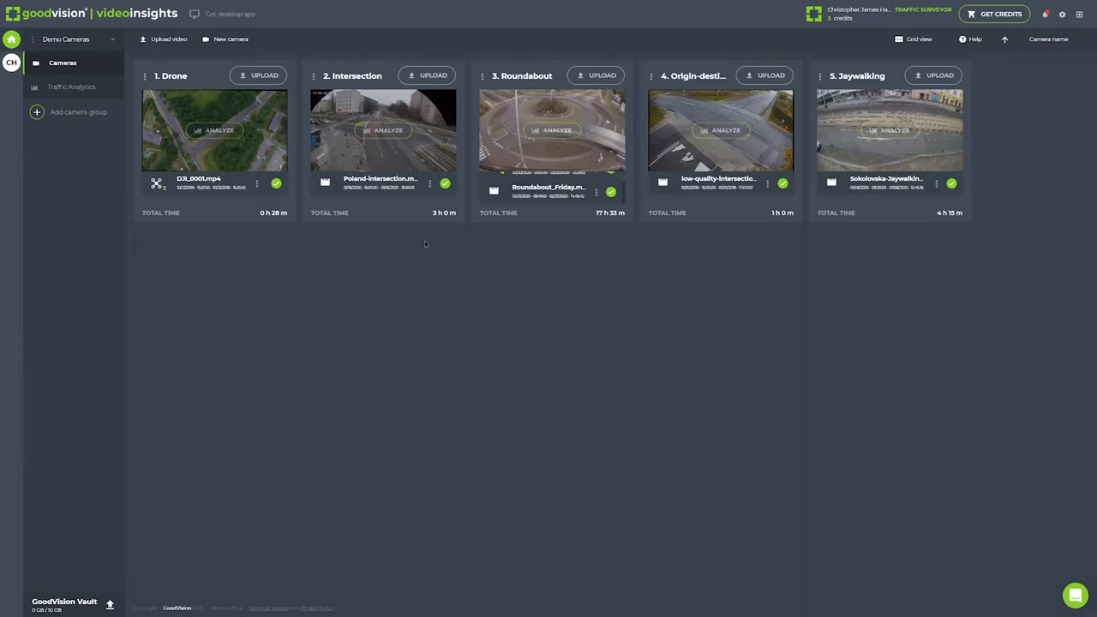
{"action": "mouse_move", "coordinate": [531, 340]}
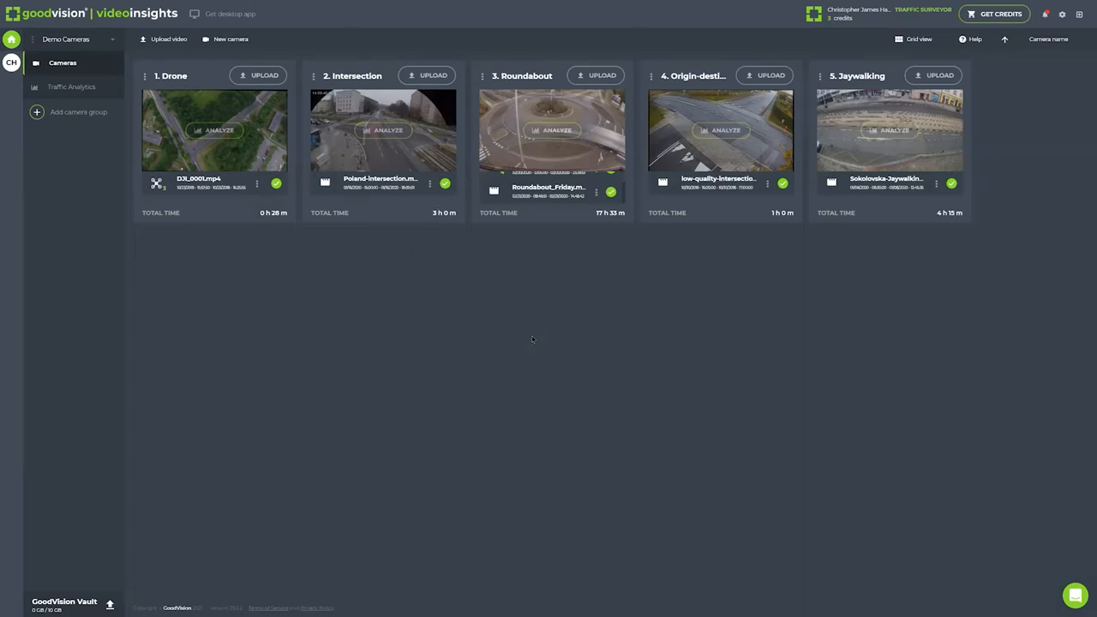
{"action": "mouse_move", "coordinate": [388, 131]}
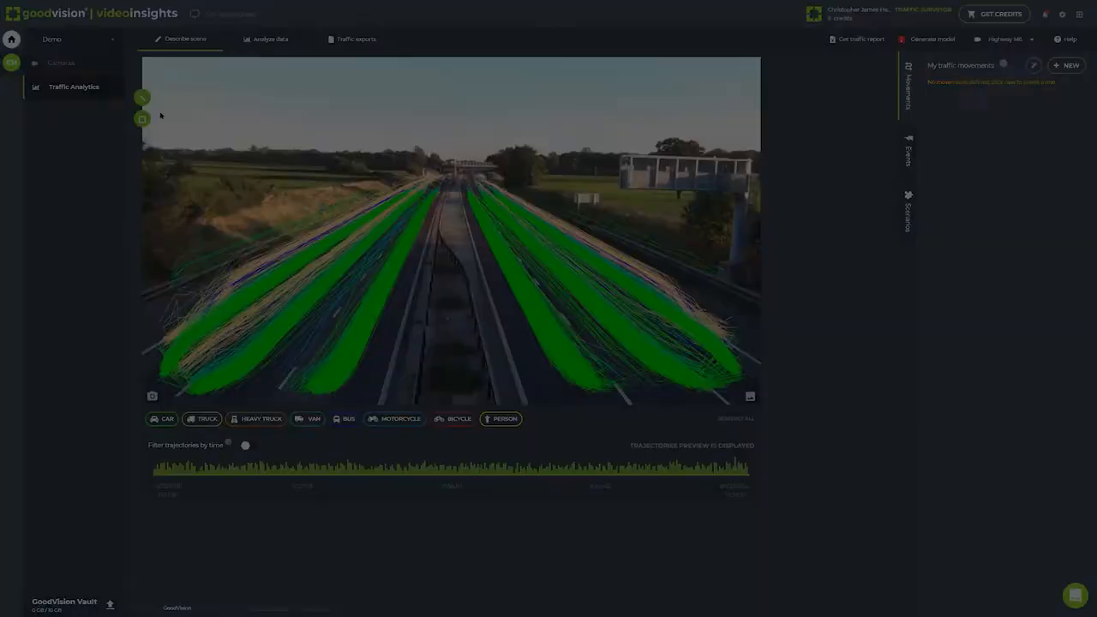
Request the traffic report for the three line movements and acknowledge the confirmation message
{"action": "left_click", "coordinate": [861, 38]}
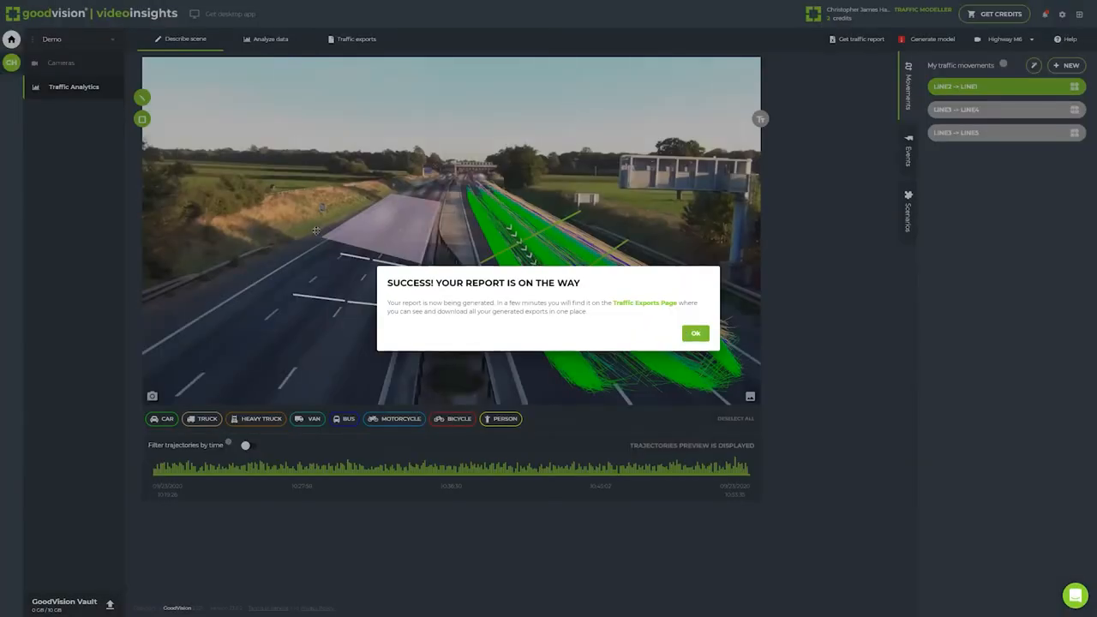
{"action": "left_click", "coordinate": [696, 333]}
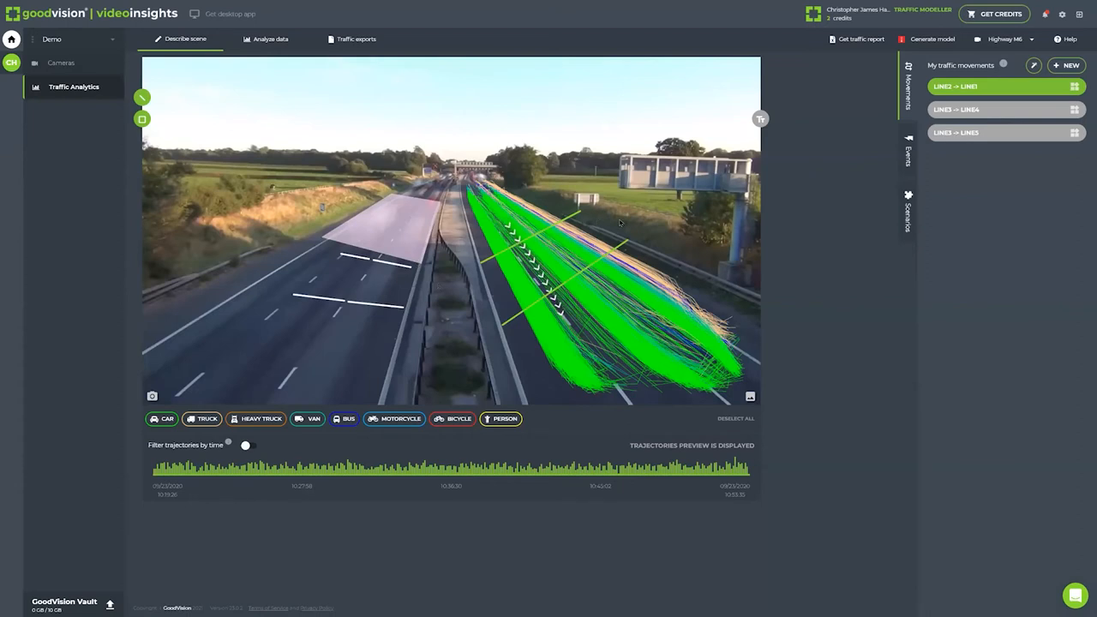